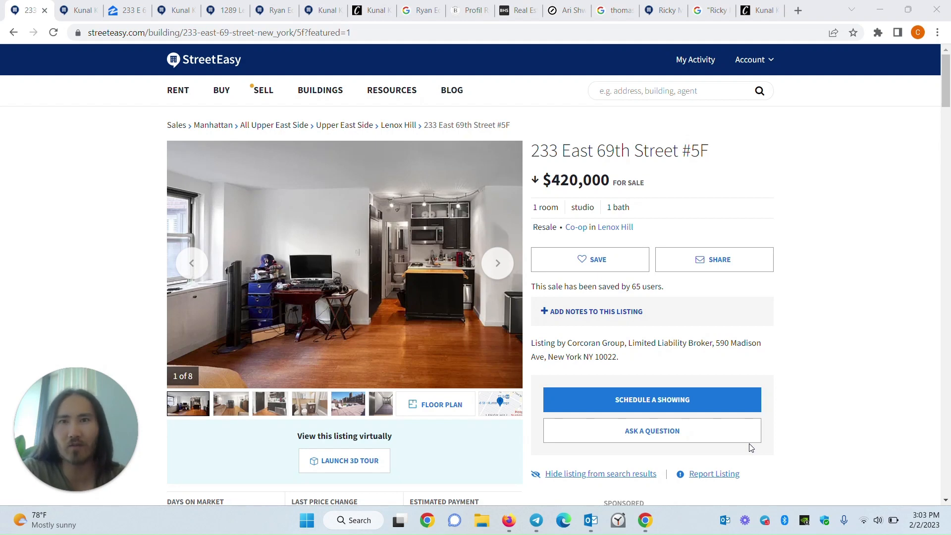
{"action": "mouse_move", "coordinate": [779, 460]}
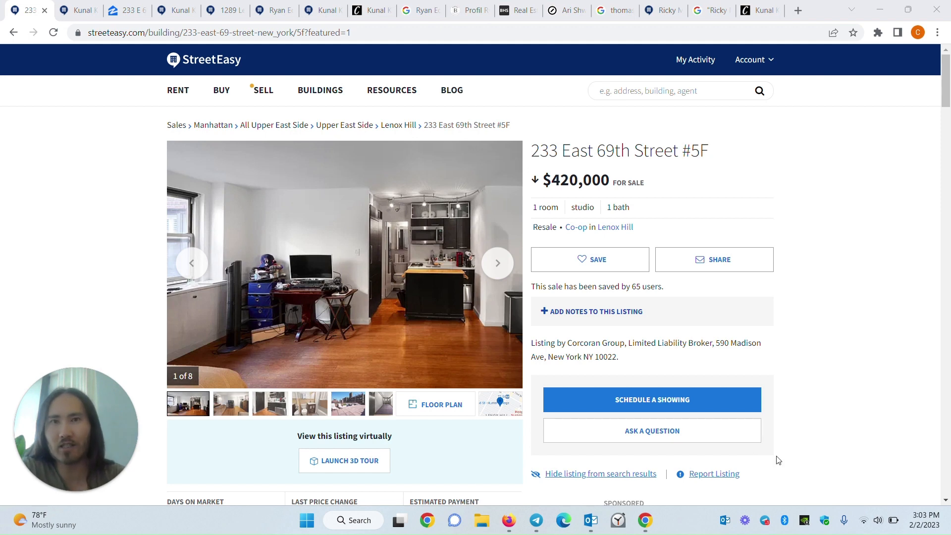
{"action": "mouse_move", "coordinate": [949, 441]}
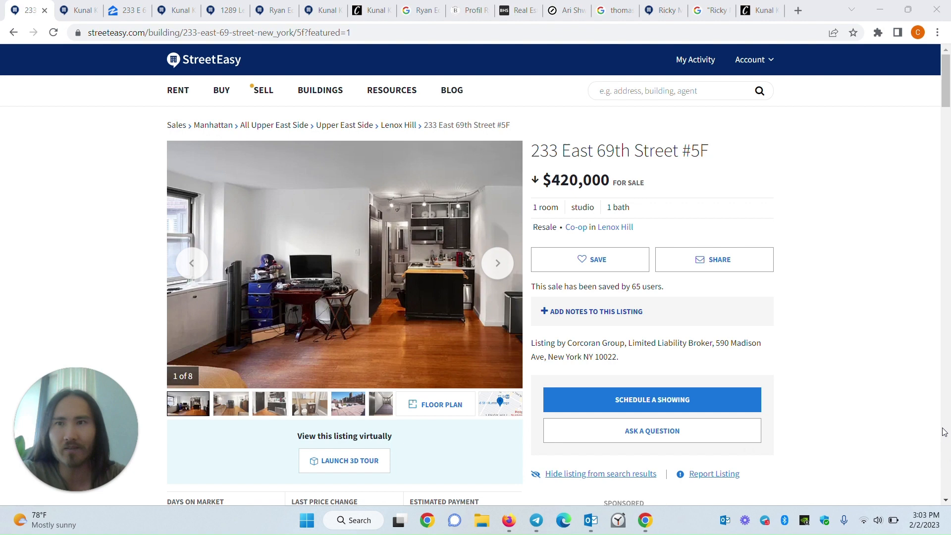
{"action": "mouse_move", "coordinate": [935, 397]}
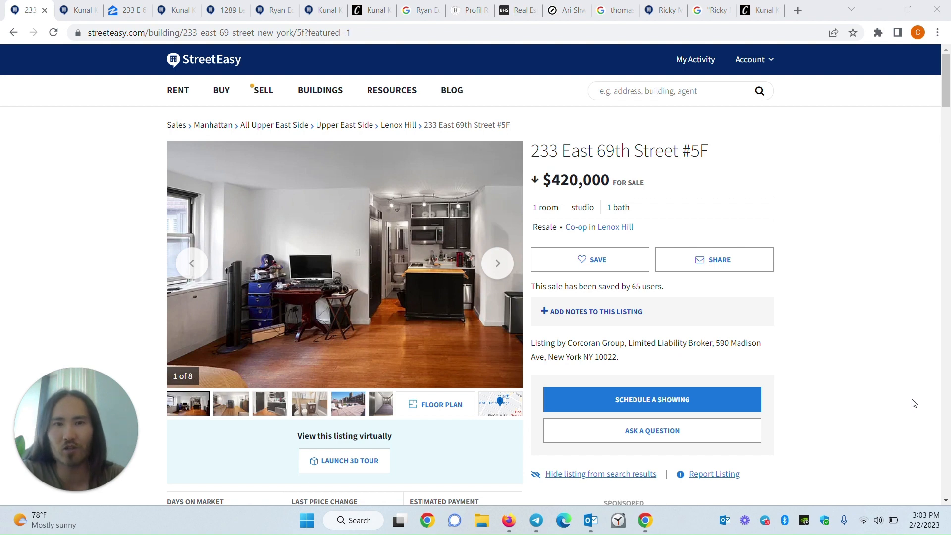
{"action": "scroll", "scroll_direction": "down", "scroll_amount": 3}
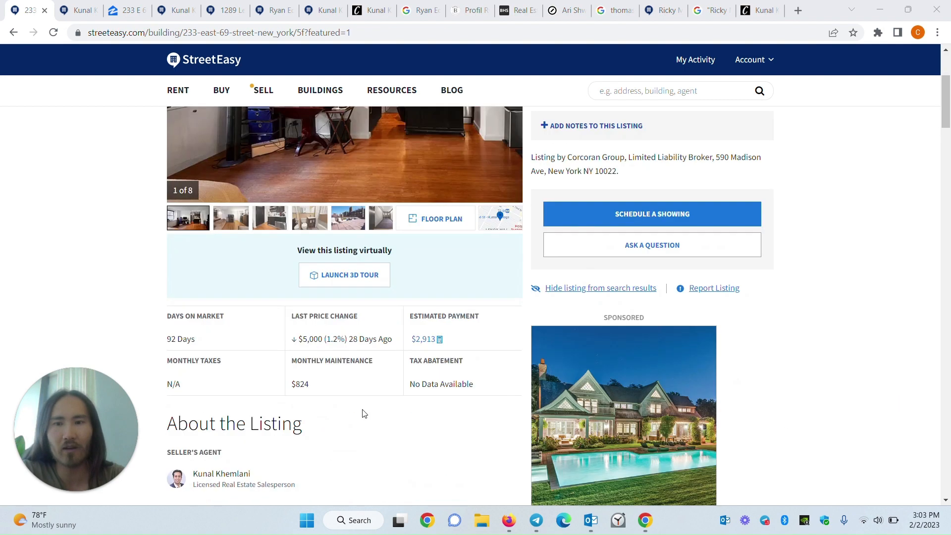
{"action": "scroll", "scroll_direction": "down", "scroll_amount": 3}
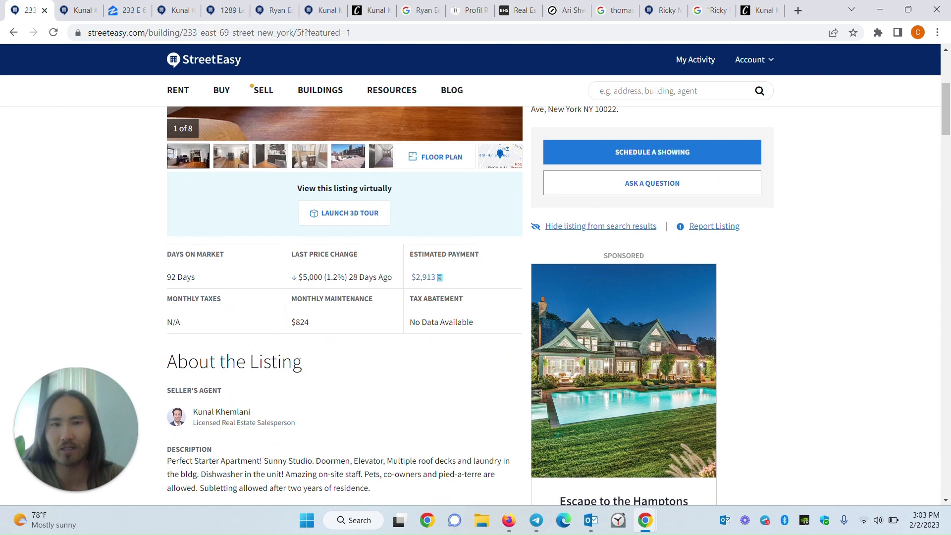
{"action": "left_click", "coordinate": [652, 182]}
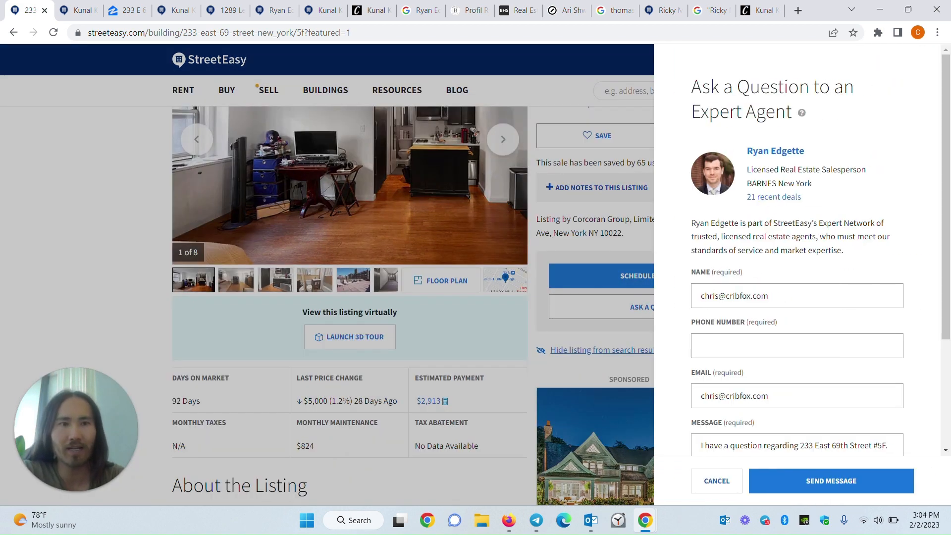
{"action": "scroll", "scroll_direction": "down", "scroll_amount": 3}
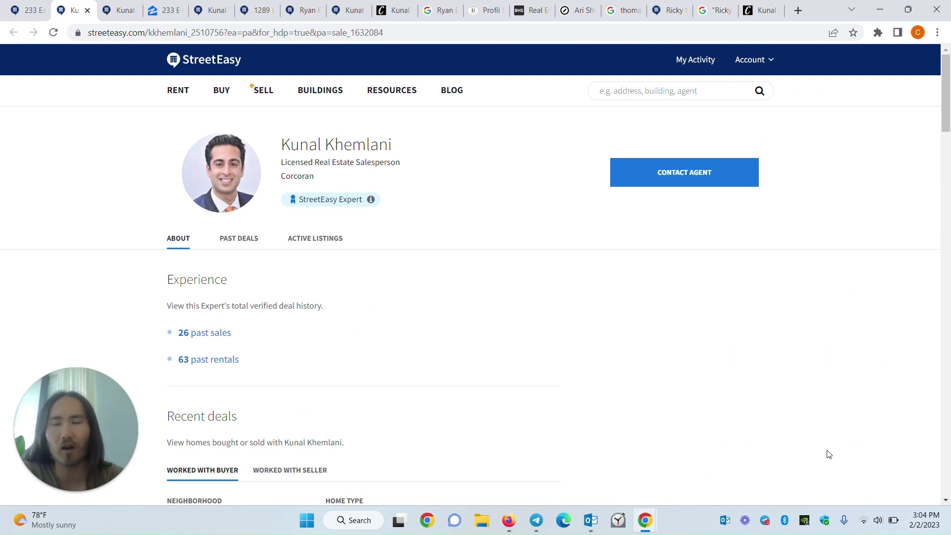
{"action": "mouse_move", "coordinate": [736, 183]}
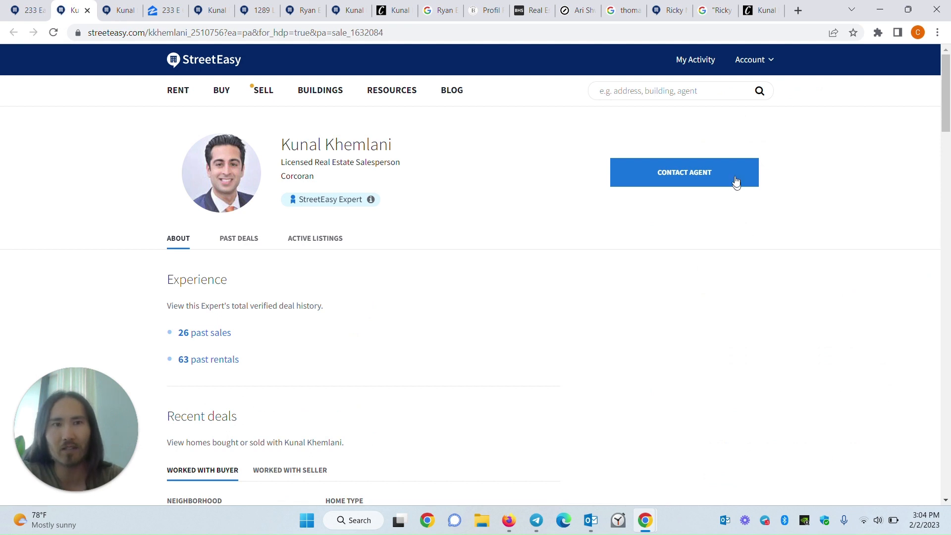
{"action": "left_click", "coordinate": [684, 173]}
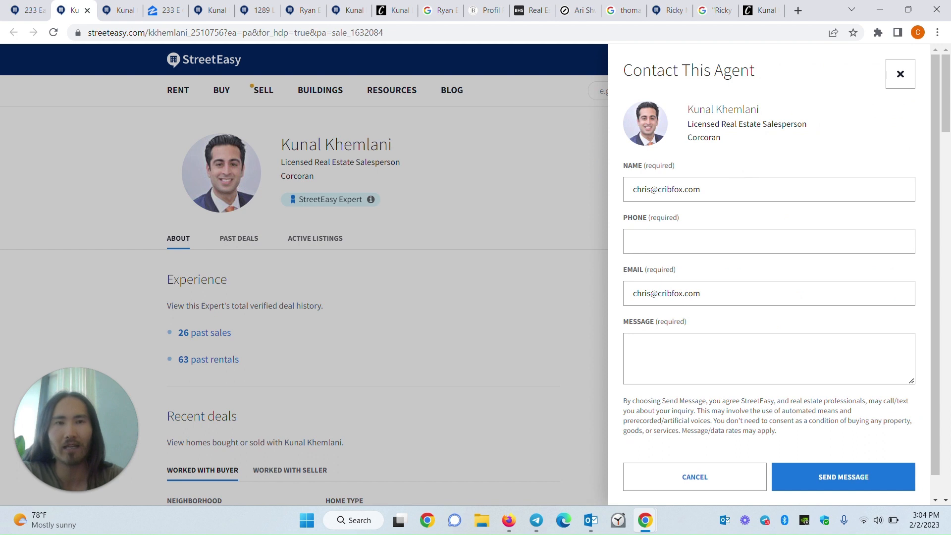
{"action": "left_click", "coordinate": [768, 358]}
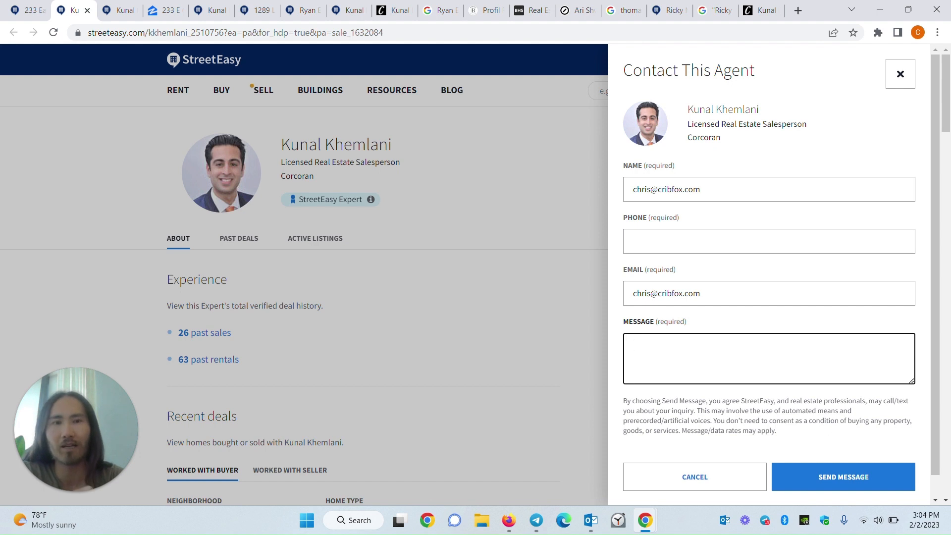
{"action": "mouse_move", "coordinate": [920, 90]}
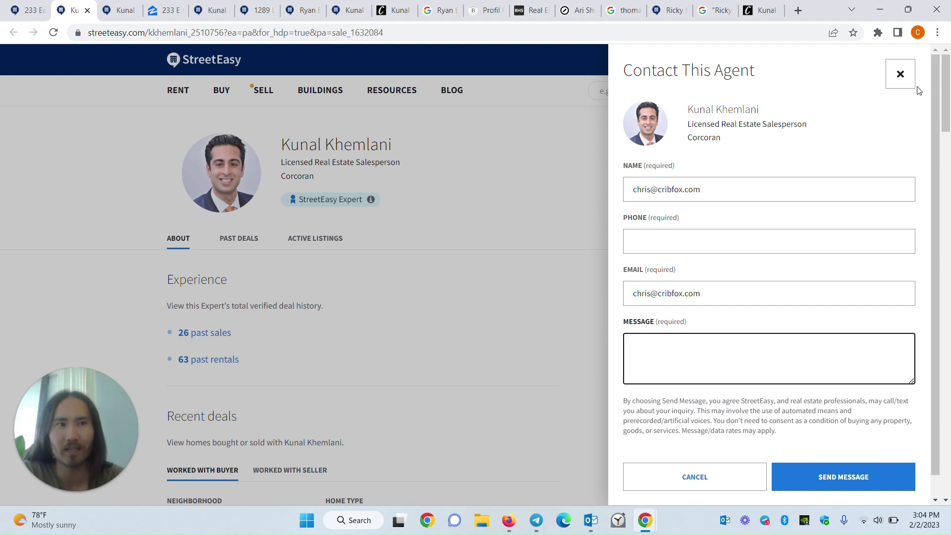
{"action": "left_click", "coordinate": [901, 75]}
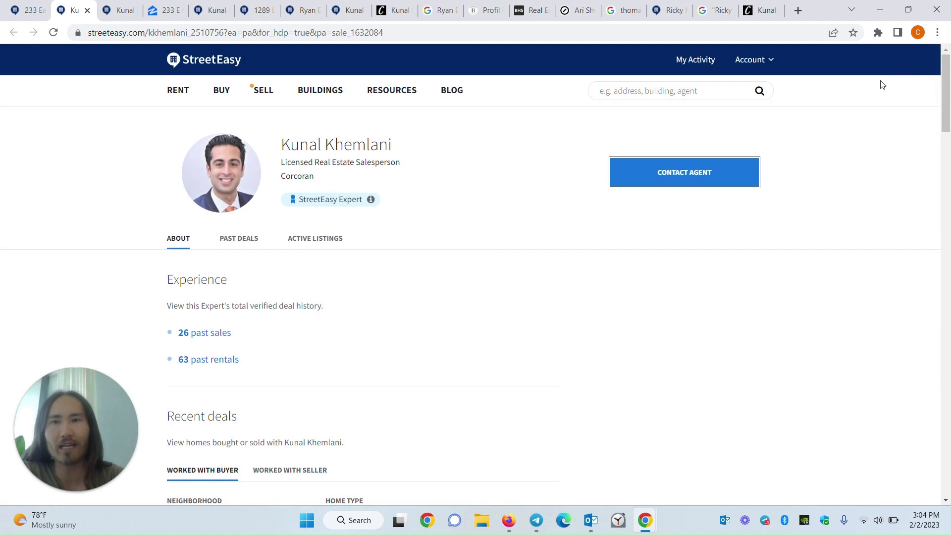
{"action": "mouse_move", "coordinate": [407, 156]}
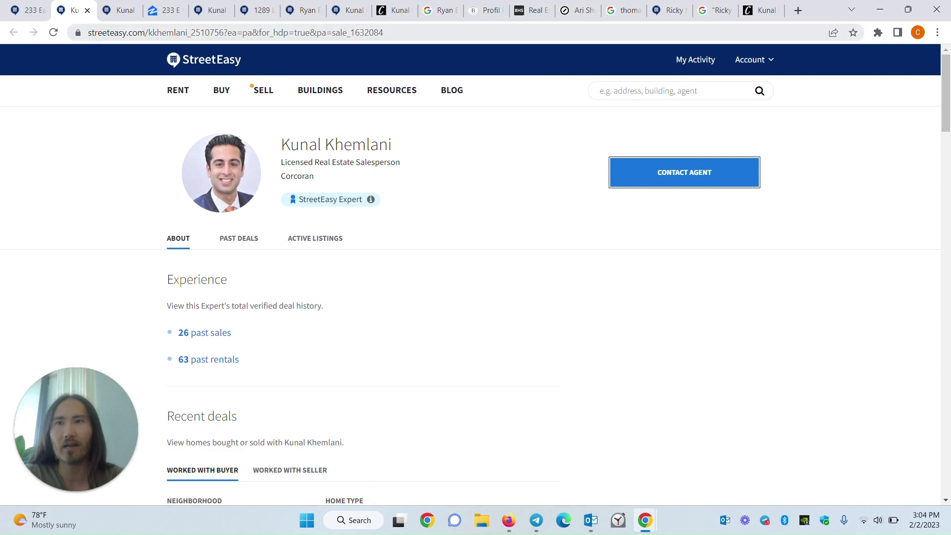
Switch to Zillow's 233 E 69th St APT 5F listing and reach the Overview showing Kunal Khemlani as listing agent.
{"action": "left_click", "coordinate": [166, 10]}
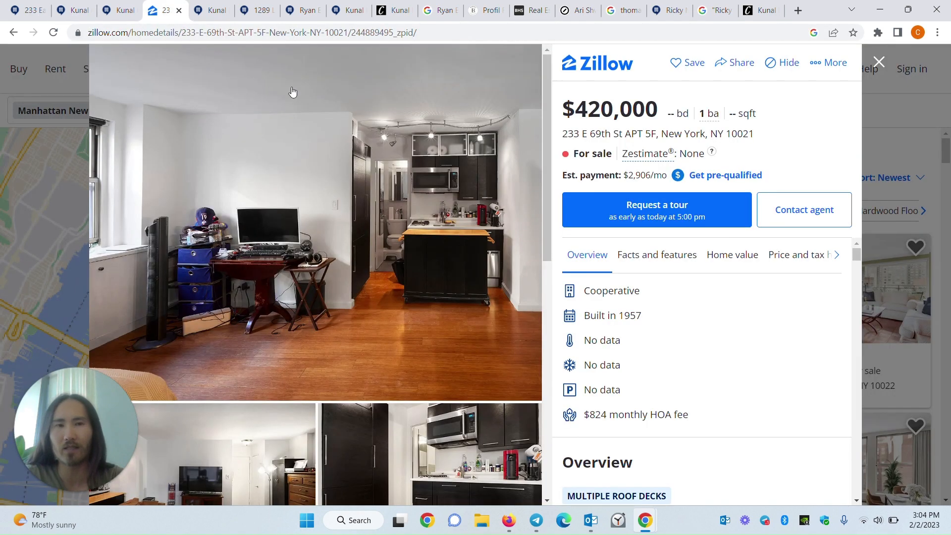
{"action": "mouse_move", "coordinate": [625, 356]}
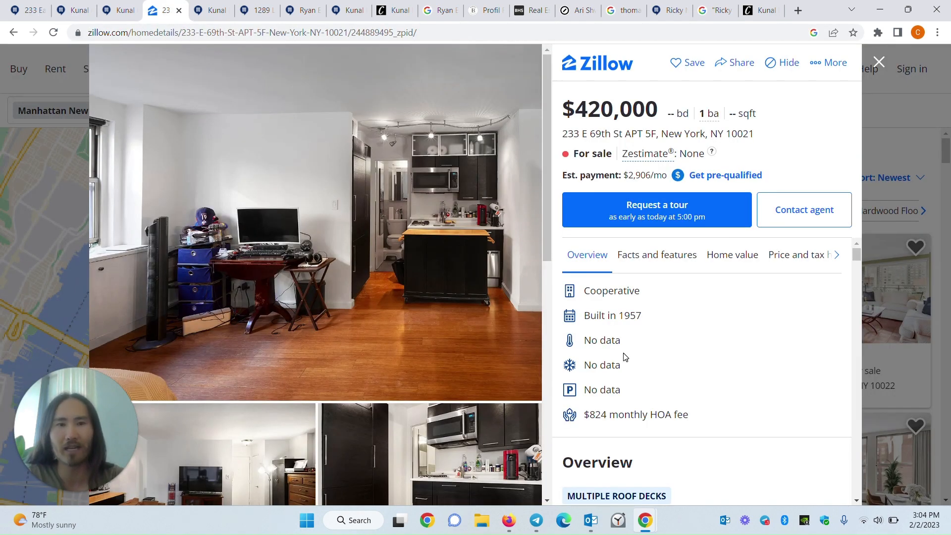
{"action": "scroll", "scroll_direction": "down", "scroll_amount": 3}
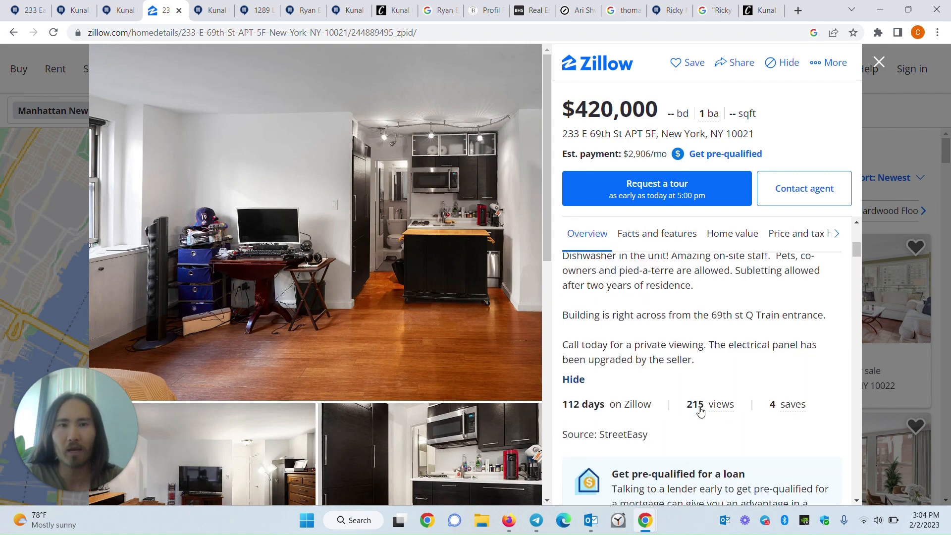
{"action": "scroll", "scroll_direction": "down", "scroll_amount": 3}
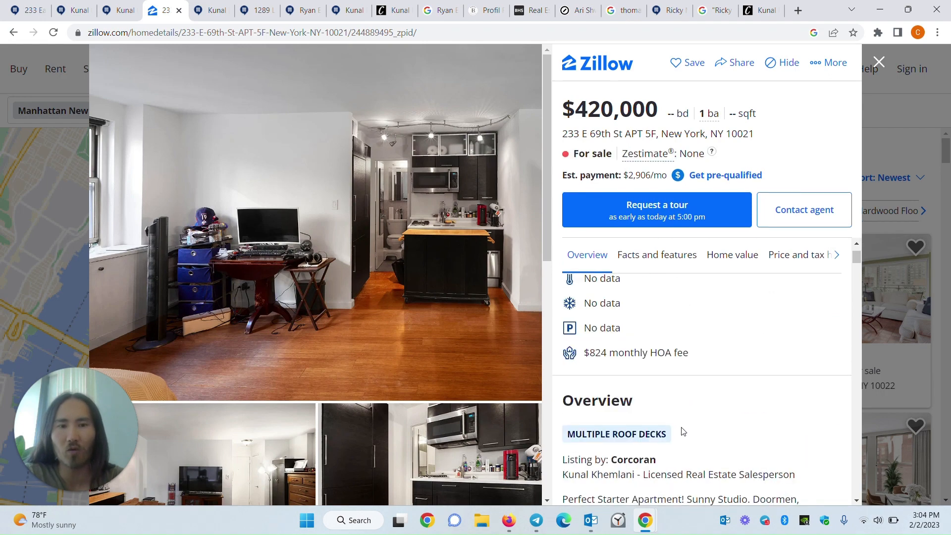
{"action": "double_click", "coordinate": [596, 475]}
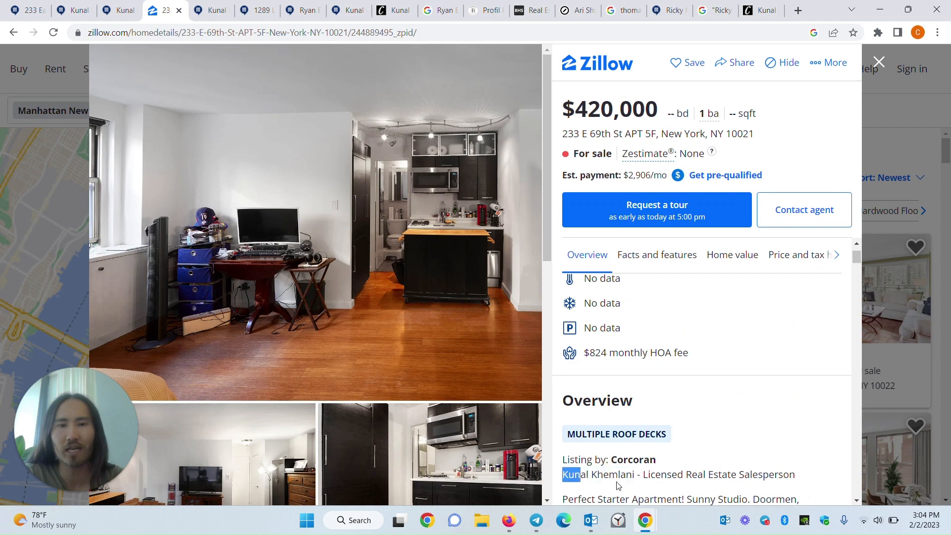
{"action": "double_click", "coordinate": [598, 474]}
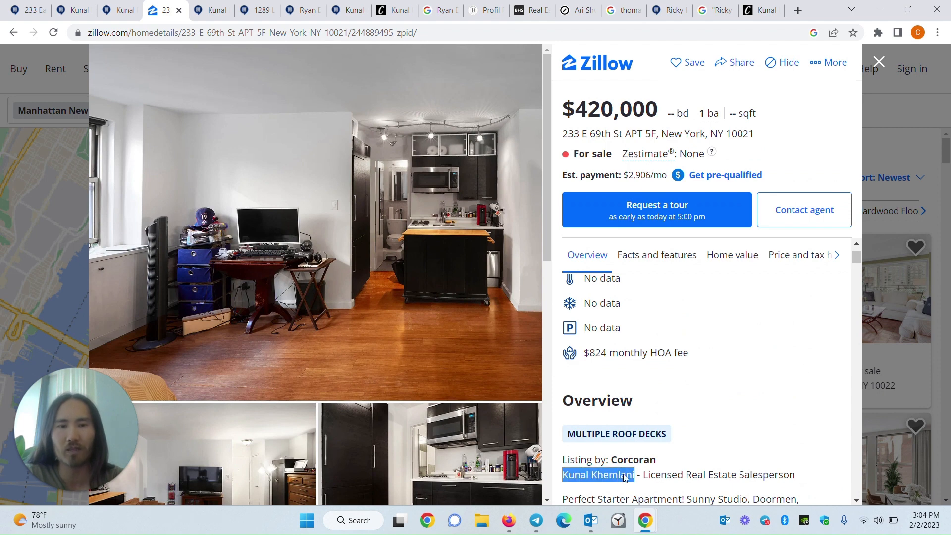
{"action": "right_click", "coordinate": [597, 474]}
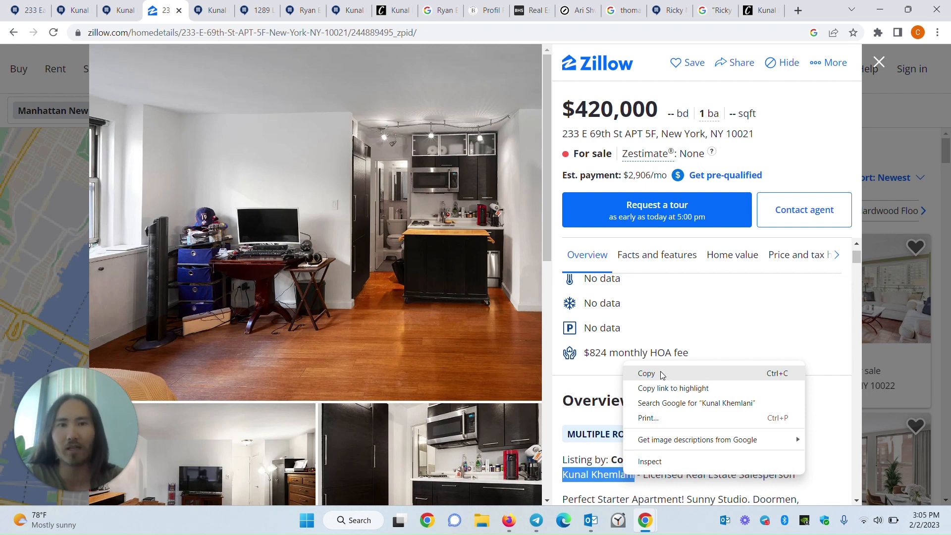
{"action": "mouse_move", "coordinate": [660, 362]}
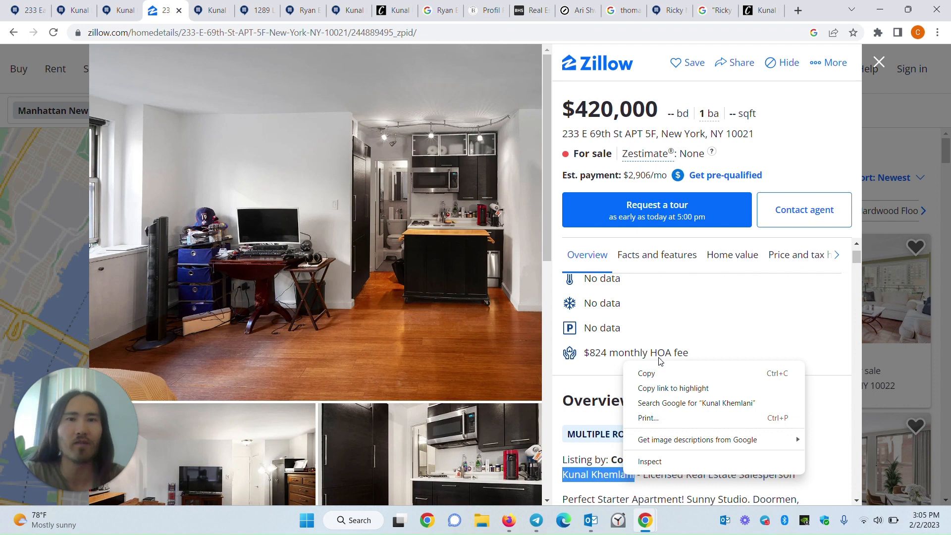
{"action": "mouse_move", "coordinate": [664, 306]}
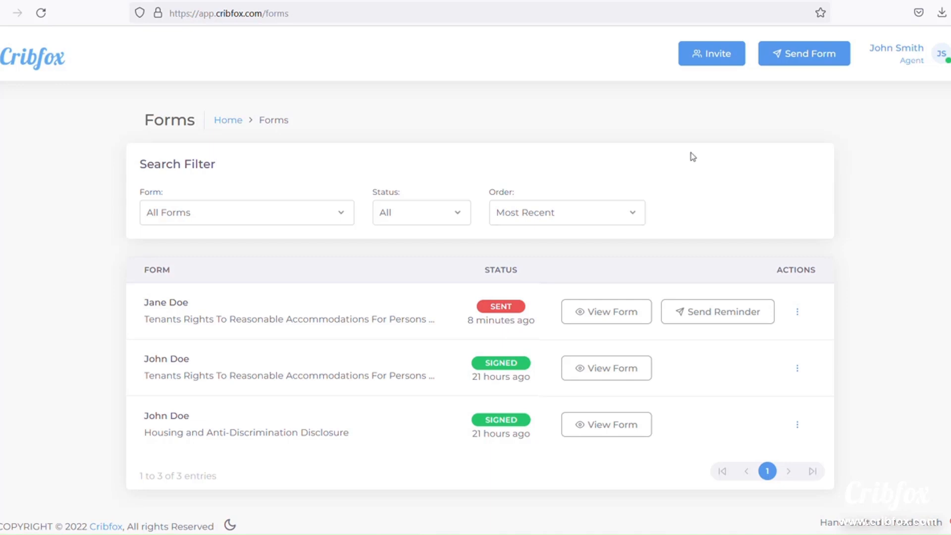
Start a new Send Form with the Buyer and Seller disclosure and Tenants Rights accommodations forms chosen.
{"action": "left_click", "coordinate": [804, 53]}
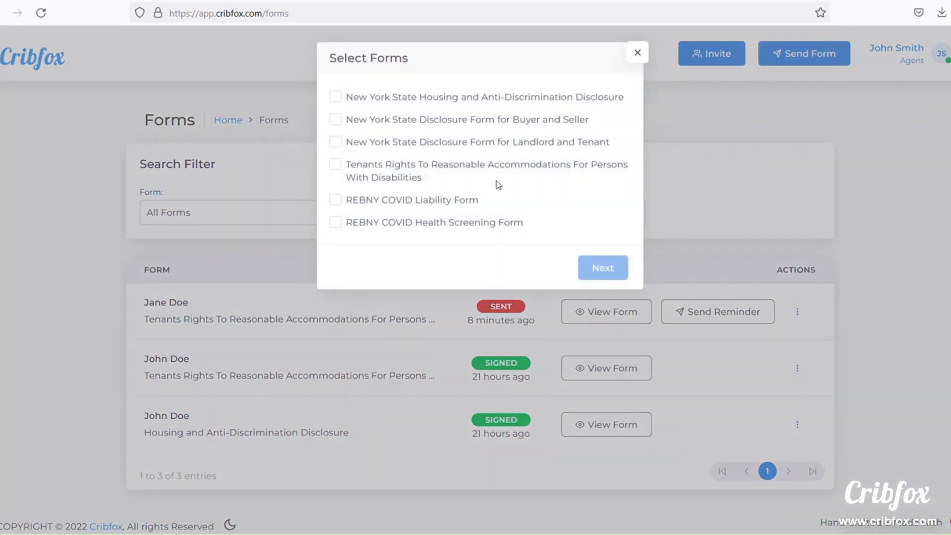
{"action": "mouse_move", "coordinate": [497, 129]}
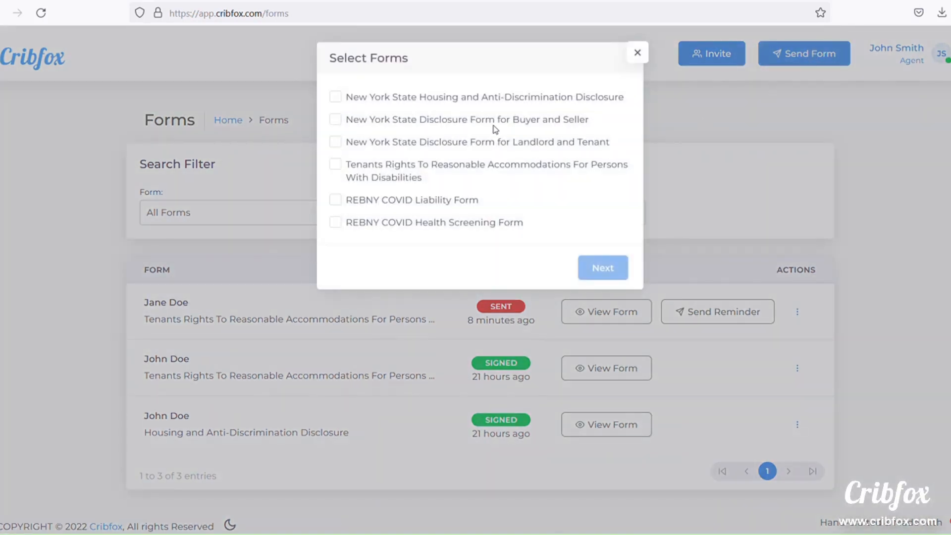
{"action": "left_click", "coordinate": [335, 119]}
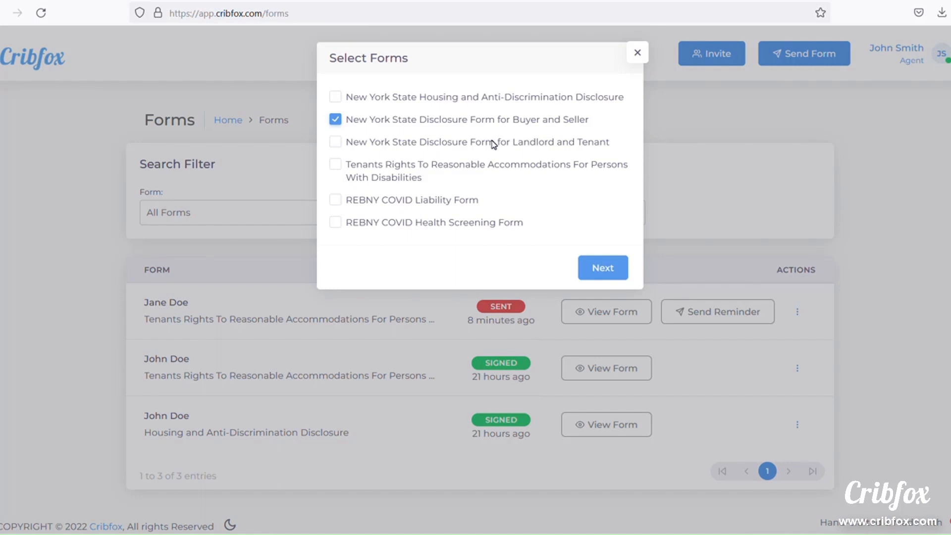
{"action": "left_click", "coordinate": [336, 165]}
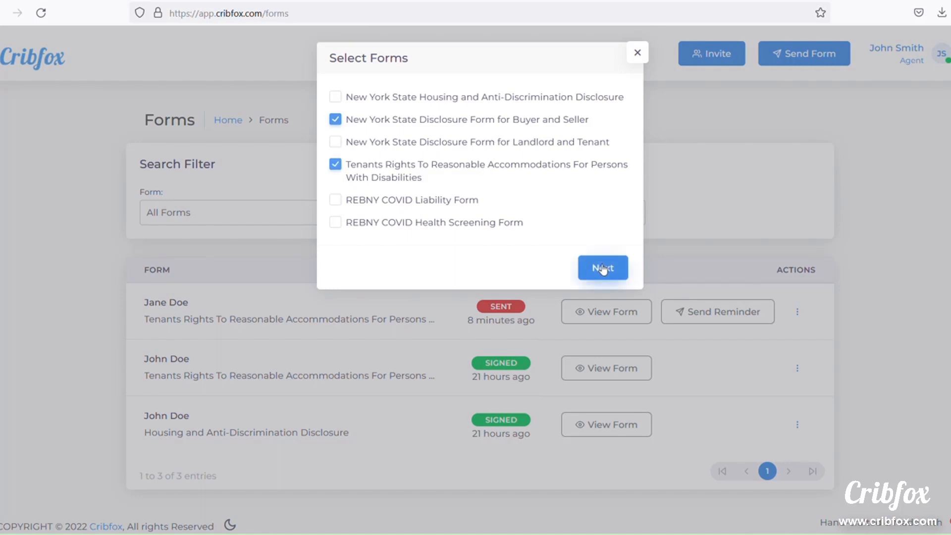
{"action": "left_click", "coordinate": [602, 267]}
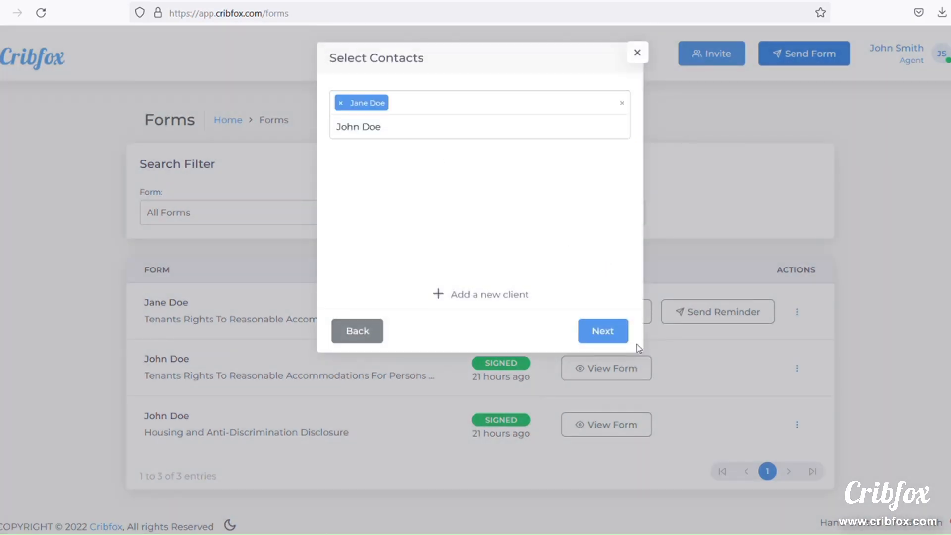
Confirm Jane Doe as recipient, act as Buyer's Agent, and preview the Buyer and Seller disclosure.
{"action": "left_click", "coordinate": [601, 331]}
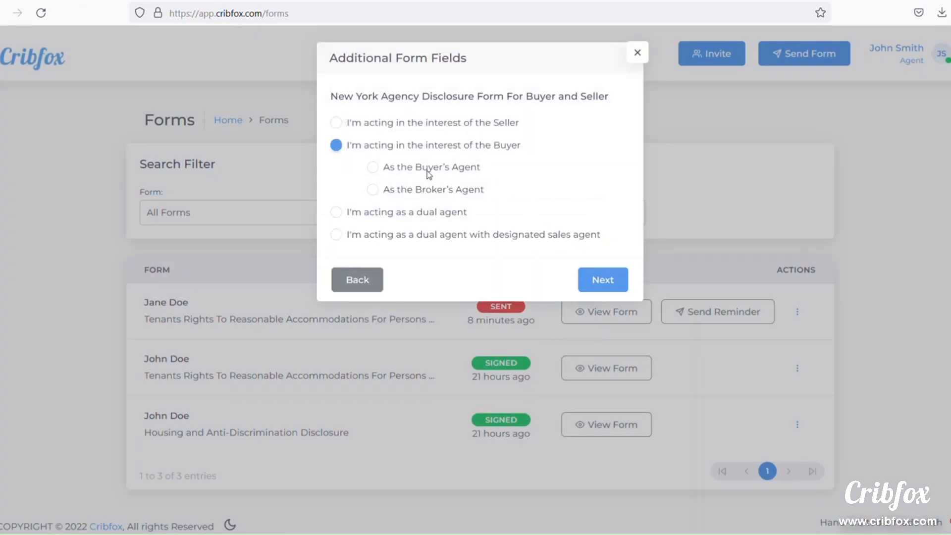
{"action": "left_click", "coordinate": [601, 279]}
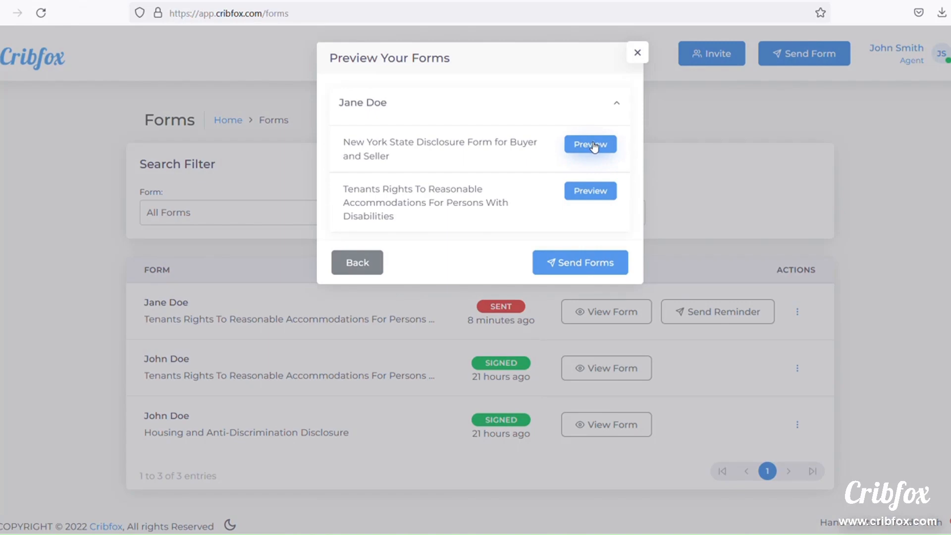
{"action": "left_click", "coordinate": [589, 144]}
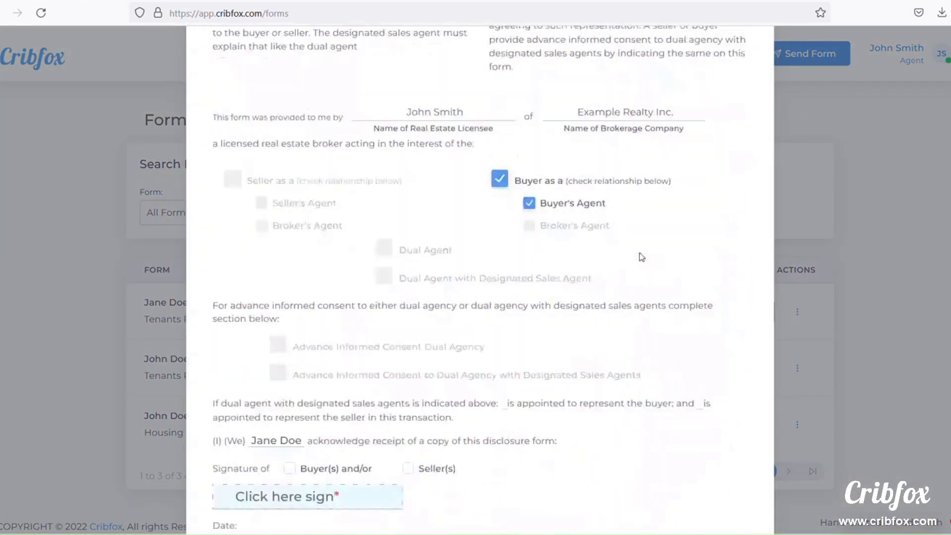
{"action": "scroll", "scroll_direction": "up", "scroll_amount": 3}
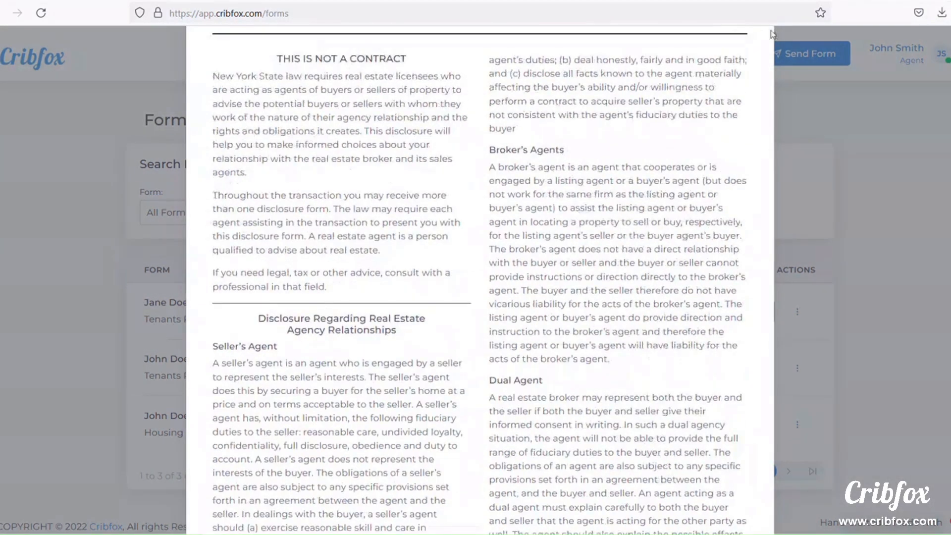